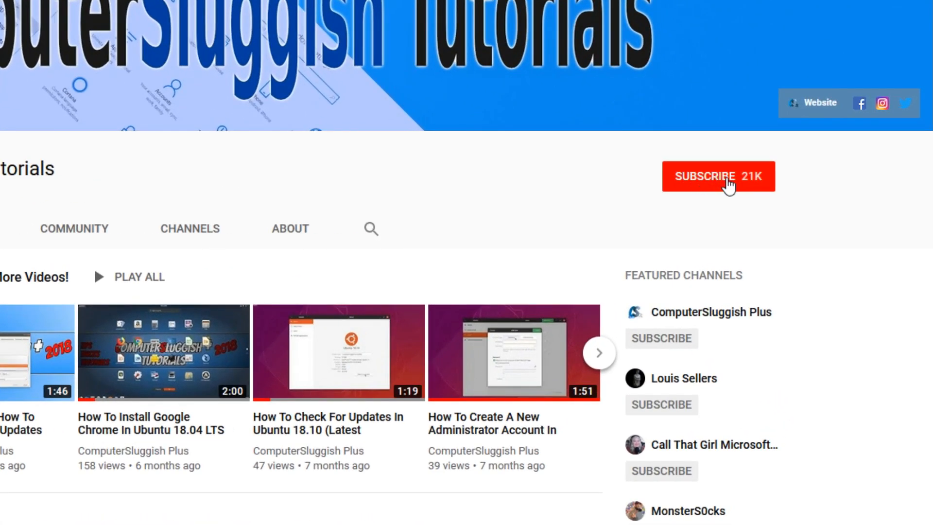
Subscribe to the tutorials channel and turn on its notification bell
{"action": "left_click", "coordinate": [719, 177]}
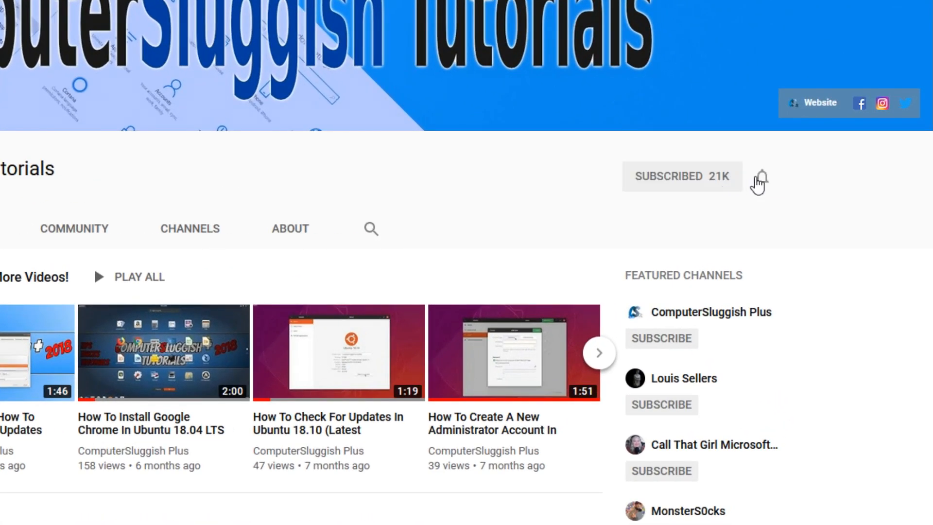
{"action": "left_click", "coordinate": [764, 176]}
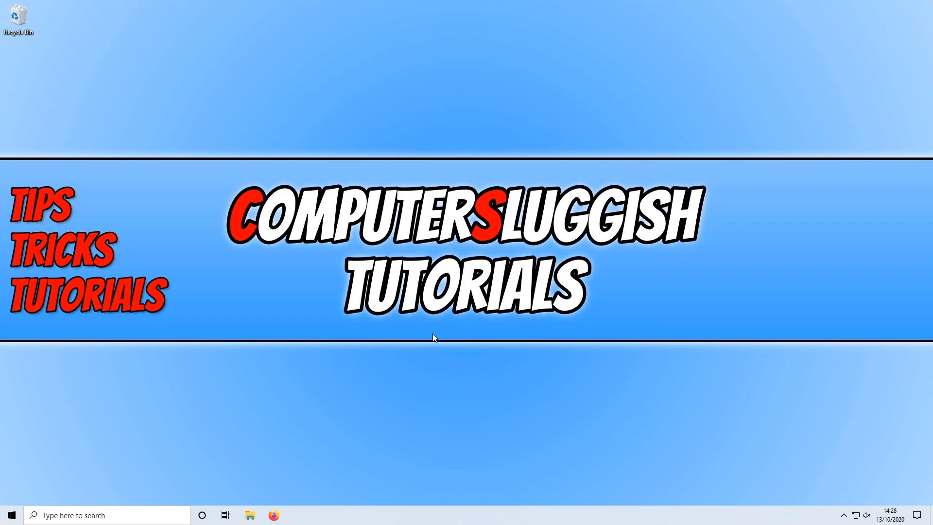
{"action": "mouse_move", "coordinate": [539, 247]}
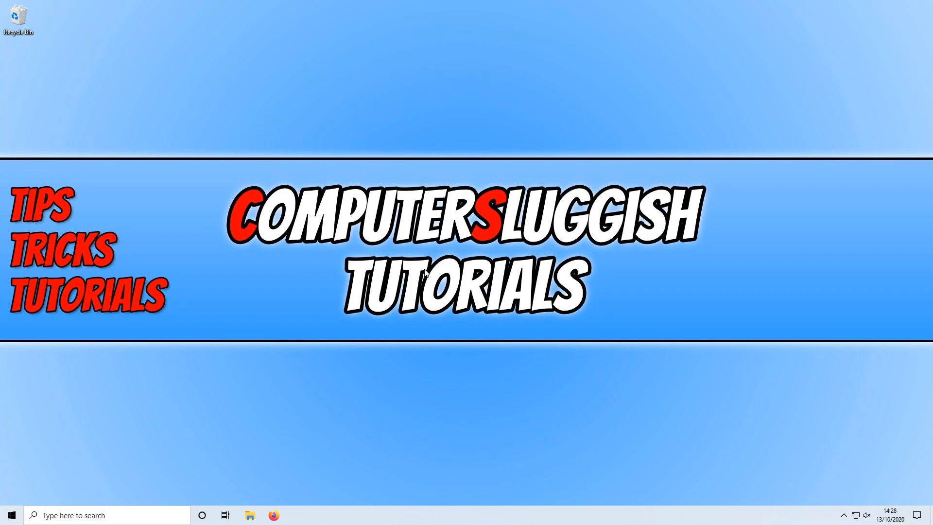
{"action": "mouse_move", "coordinate": [336, 309]}
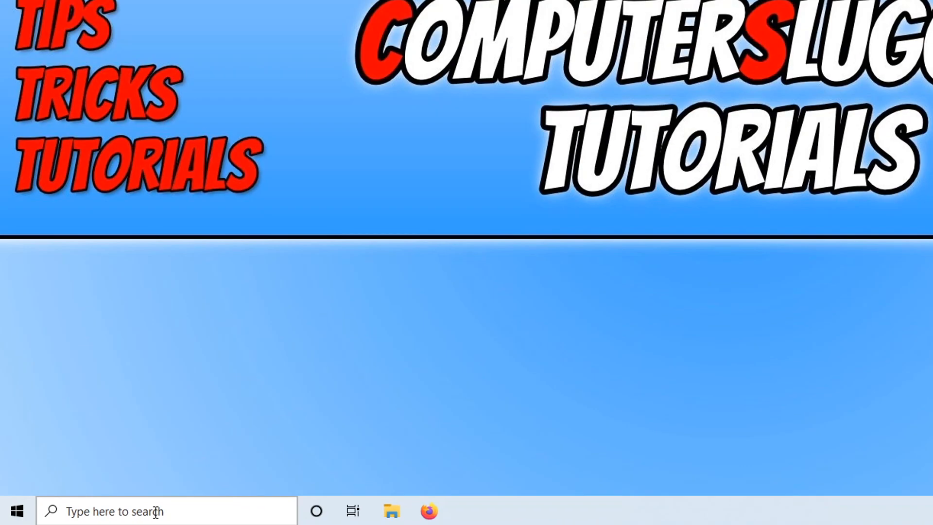
Search Windows for 'calibration'
{"action": "type", "text": "calibration"}
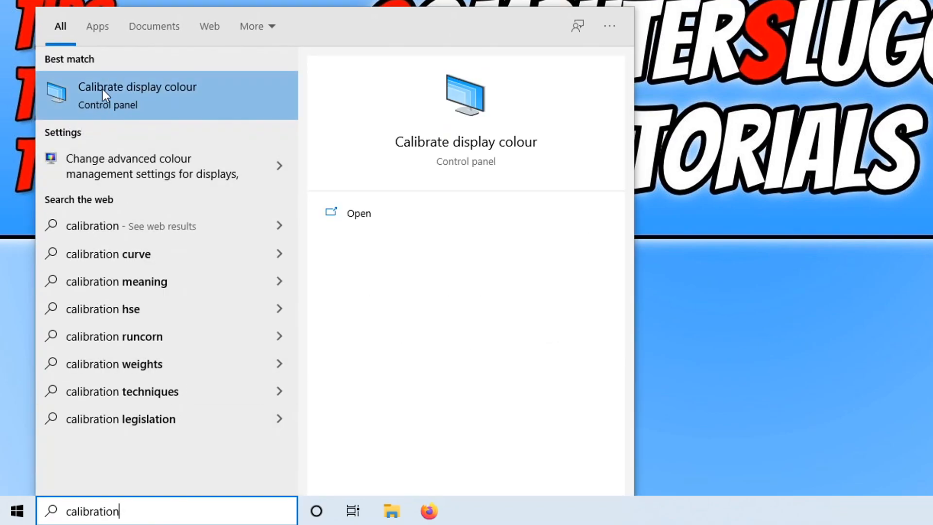
{"action": "mouse_move", "coordinate": [139, 101]}
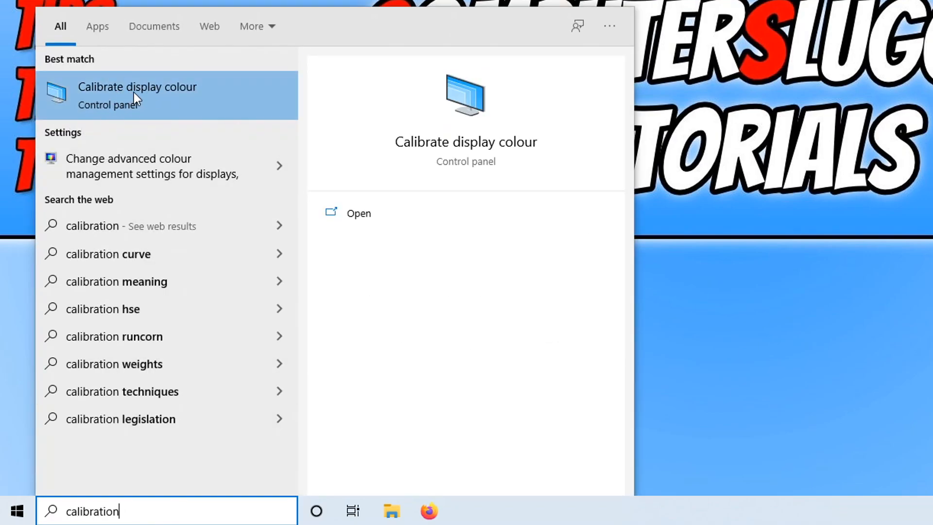
Launch Calibrate display colour from the search results
{"action": "left_click", "coordinate": [137, 94]}
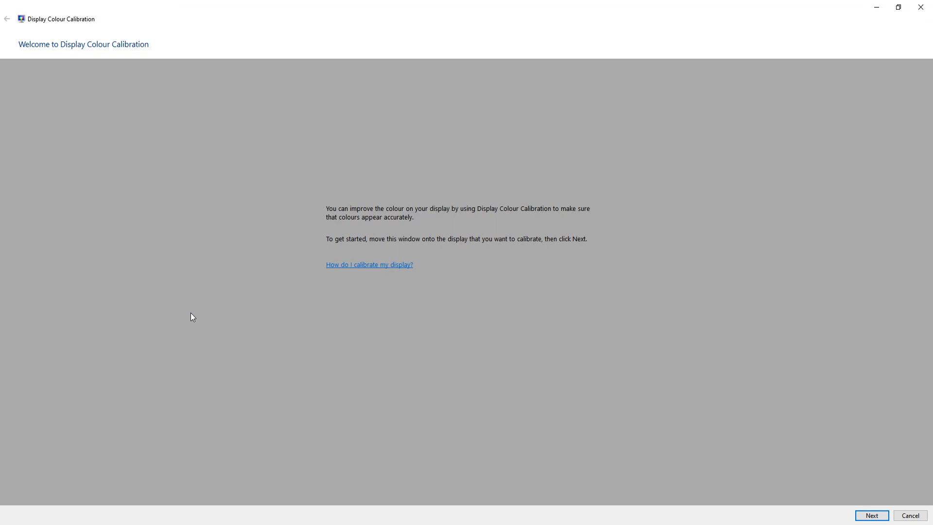
{"action": "mouse_move", "coordinate": [284, 263]}
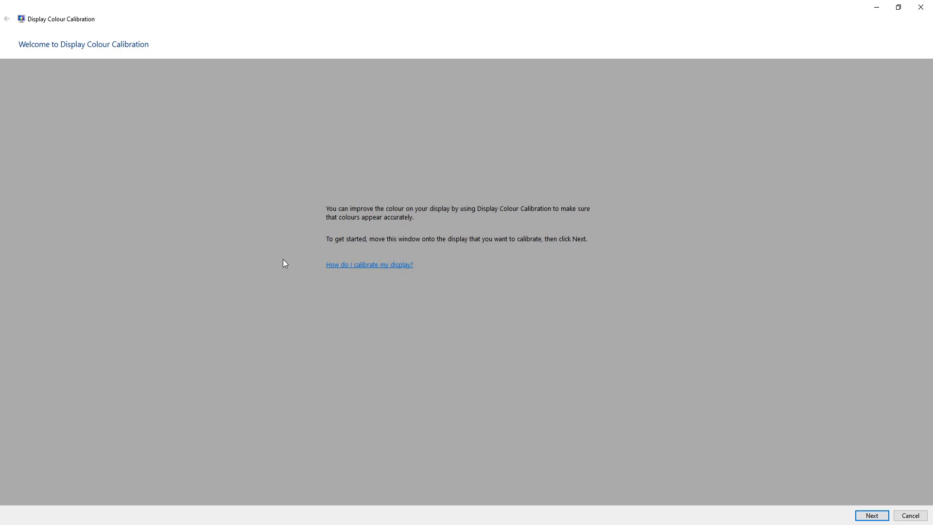
{"action": "mouse_move", "coordinate": [286, 256]}
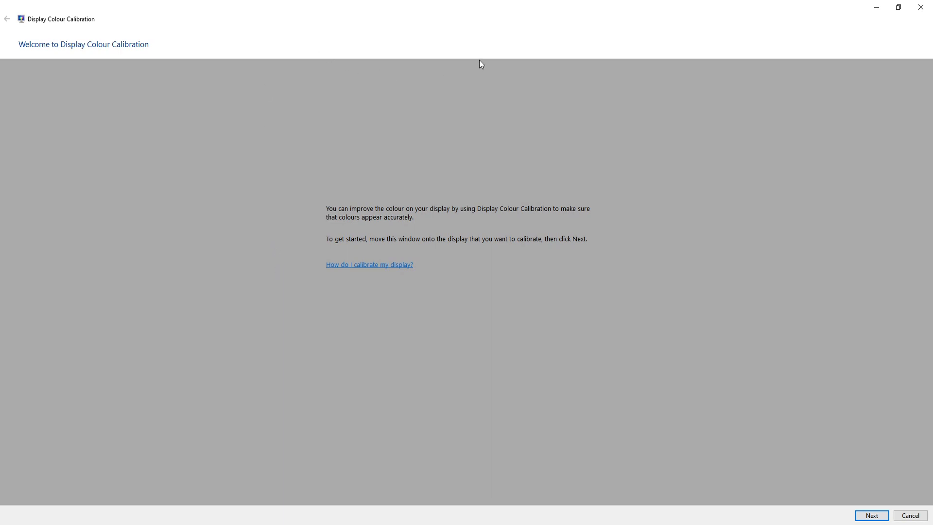
{"action": "mouse_move", "coordinate": [545, 108]}
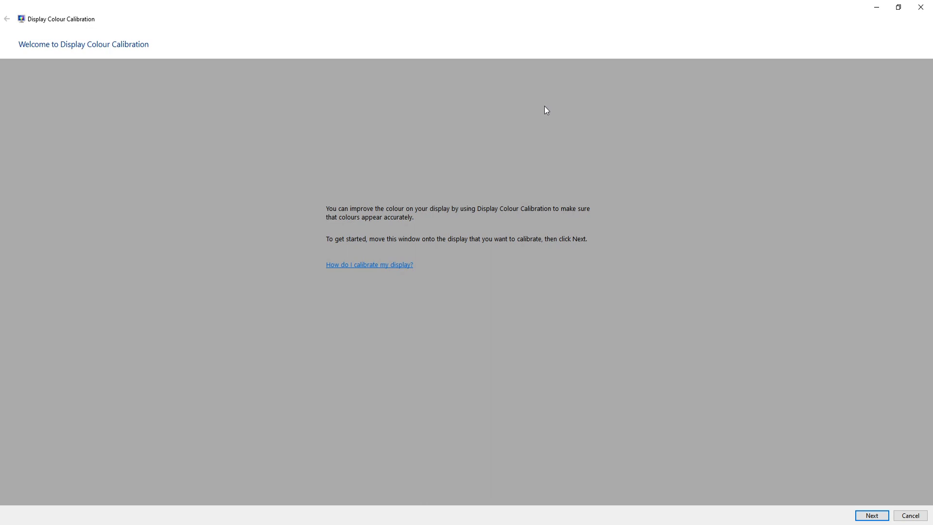
{"action": "mouse_move", "coordinate": [877, 516]}
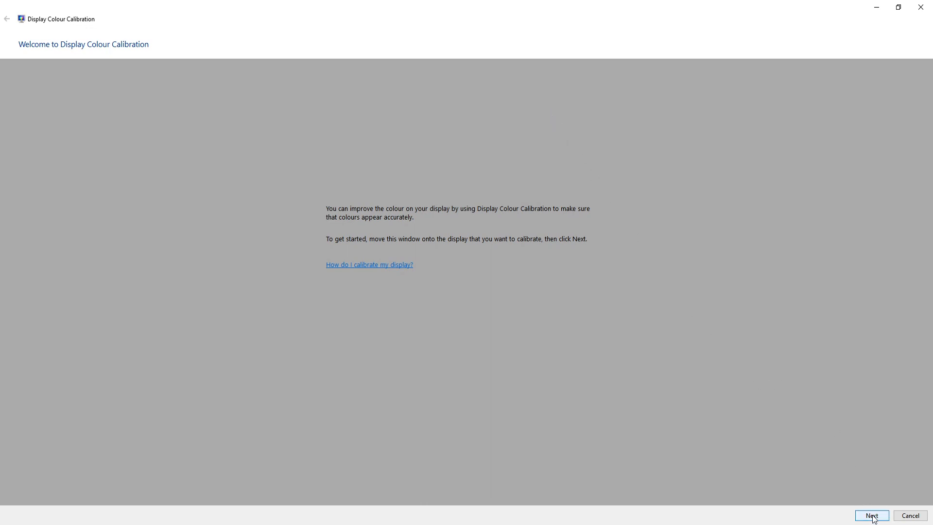
Advance past the welcome, basic colour settings and gamma explanation pages to Adjust gamma
{"action": "left_click", "coordinate": [873, 515]}
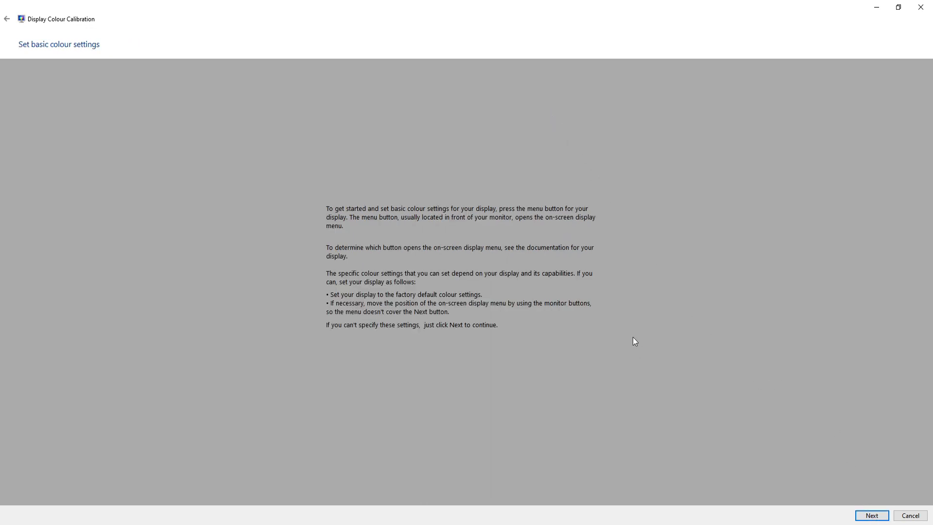
{"action": "mouse_move", "coordinate": [582, 314]}
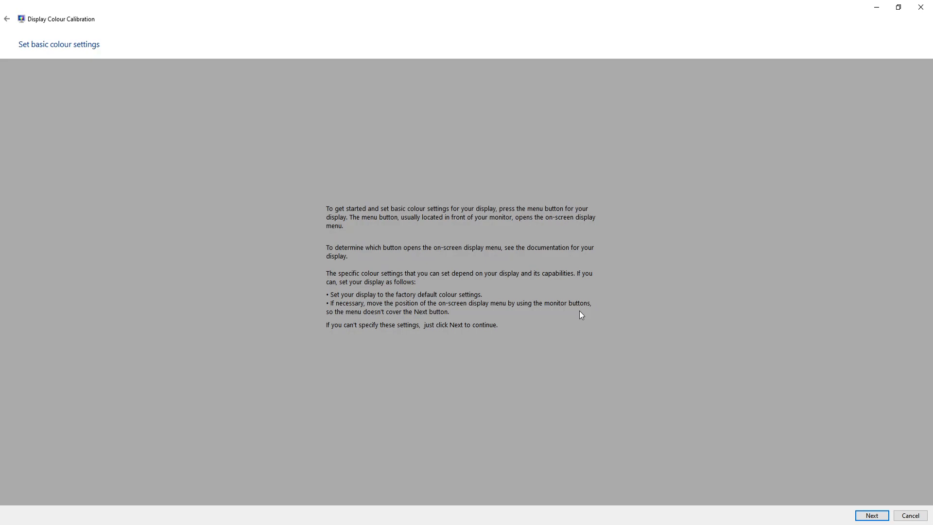
{"action": "mouse_move", "coordinate": [792, 472]}
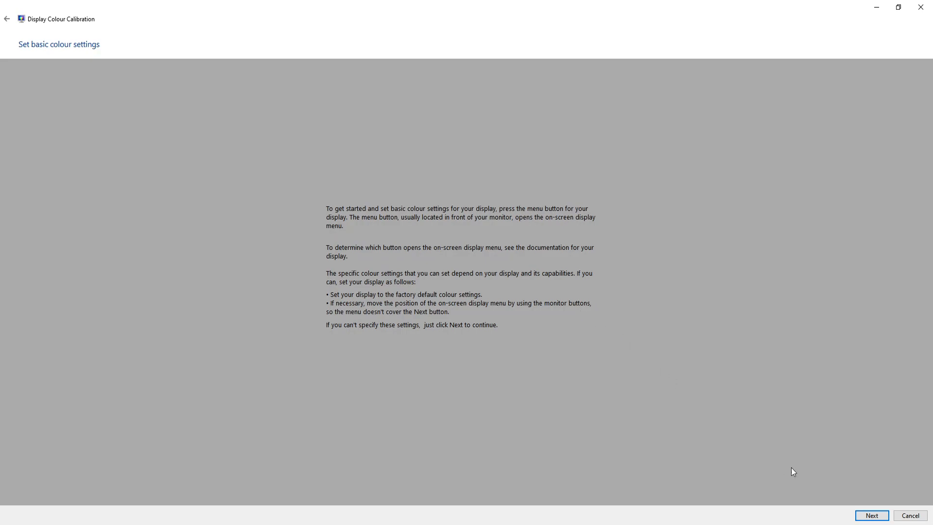
{"action": "left_click", "coordinate": [875, 515]}
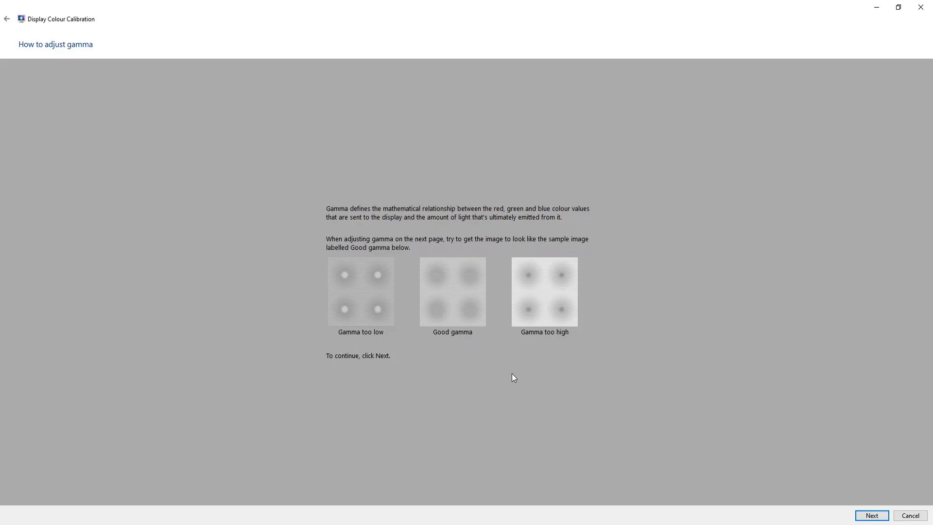
{"action": "mouse_move", "coordinate": [871, 515]}
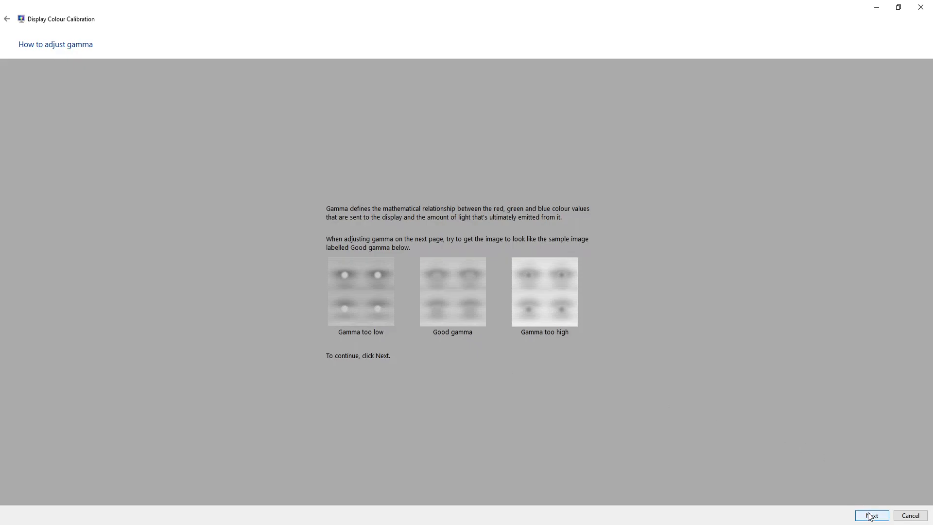
{"action": "left_click", "coordinate": [872, 515]}
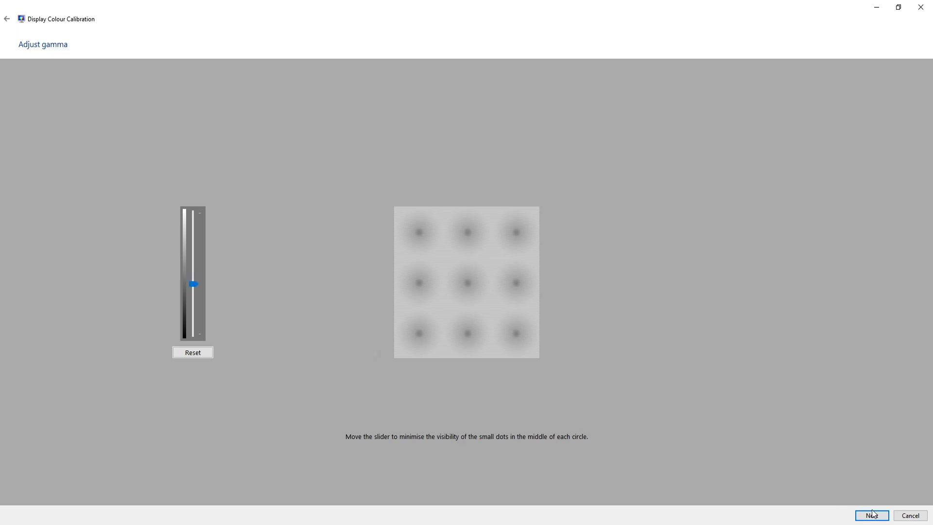
Accept gamma and go through the brightness pages to the contrast explanation
{"action": "left_click", "coordinate": [874, 516]}
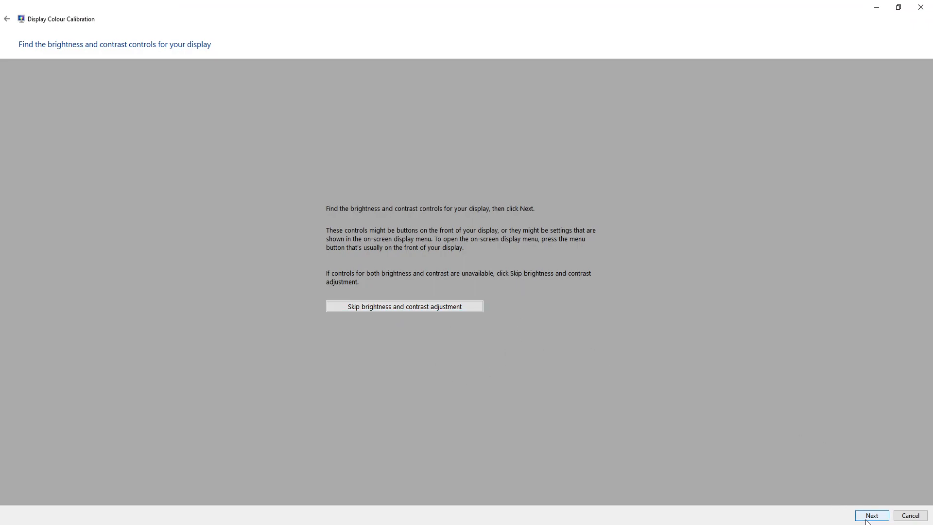
{"action": "left_click", "coordinate": [875, 515]}
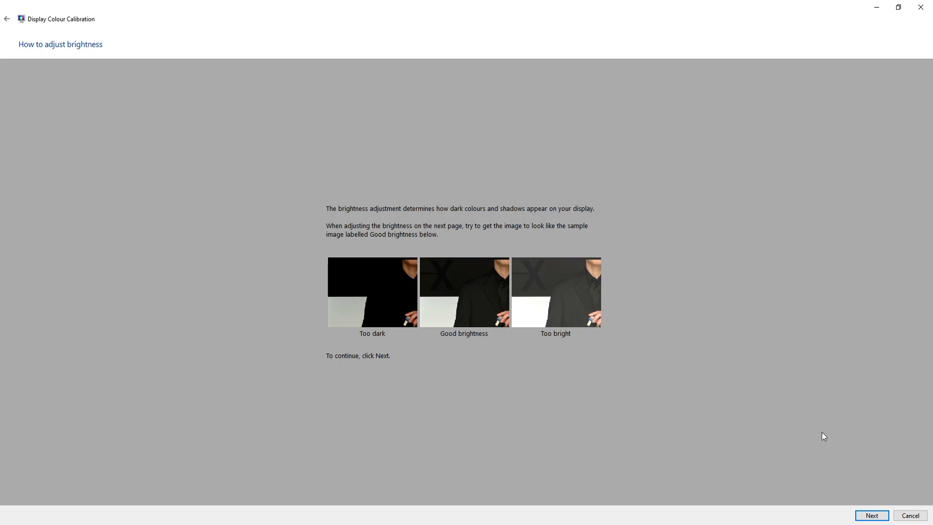
{"action": "left_click", "coordinate": [876, 514]}
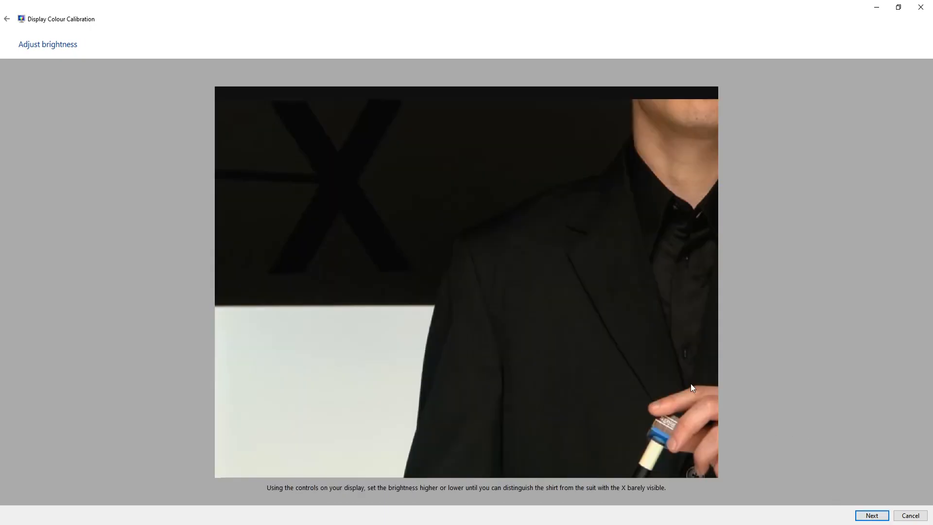
{"action": "mouse_move", "coordinate": [682, 373]}
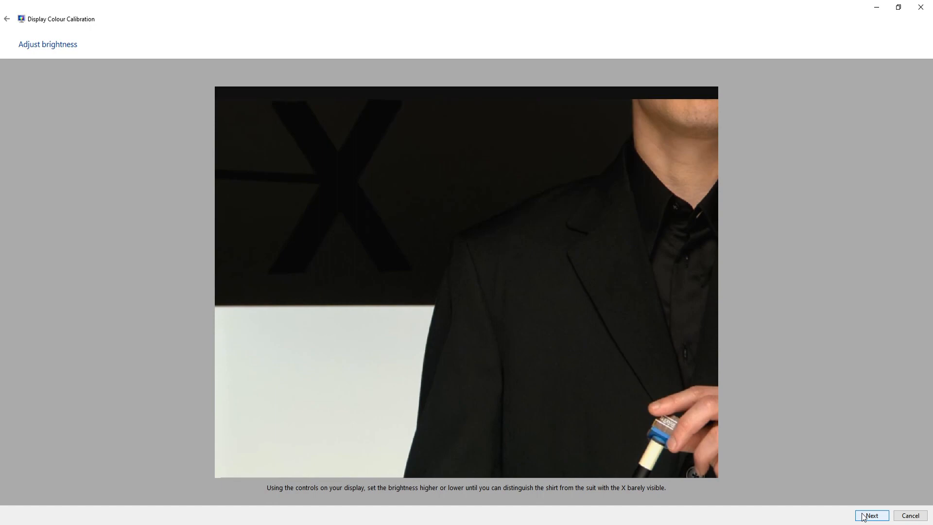
{"action": "left_click", "coordinate": [874, 515]}
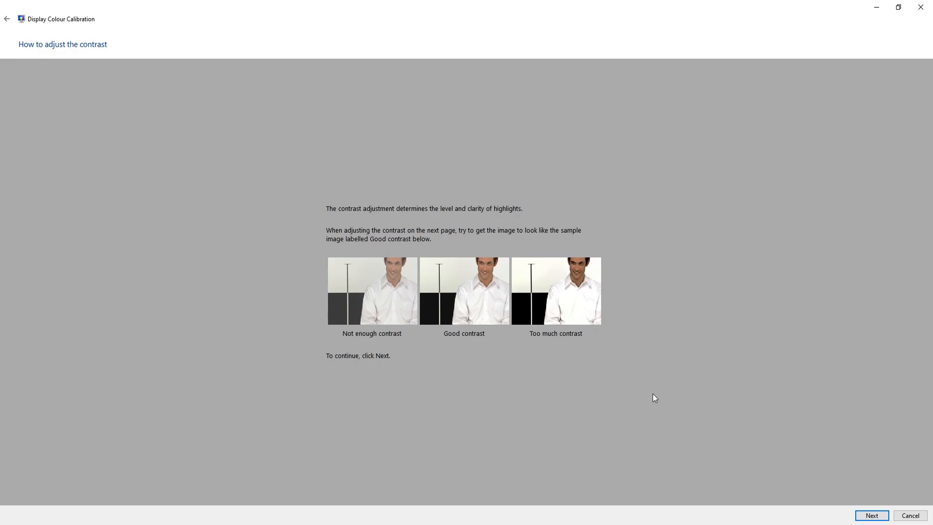
Accept contrast and colour balance settings to create the new calibration
{"action": "left_click", "coordinate": [874, 515]}
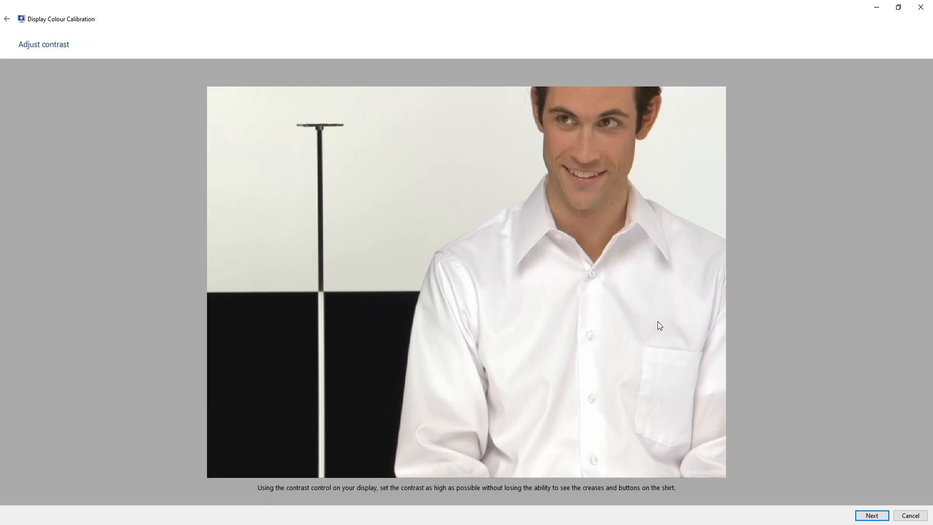
{"action": "mouse_move", "coordinate": [832, 498]}
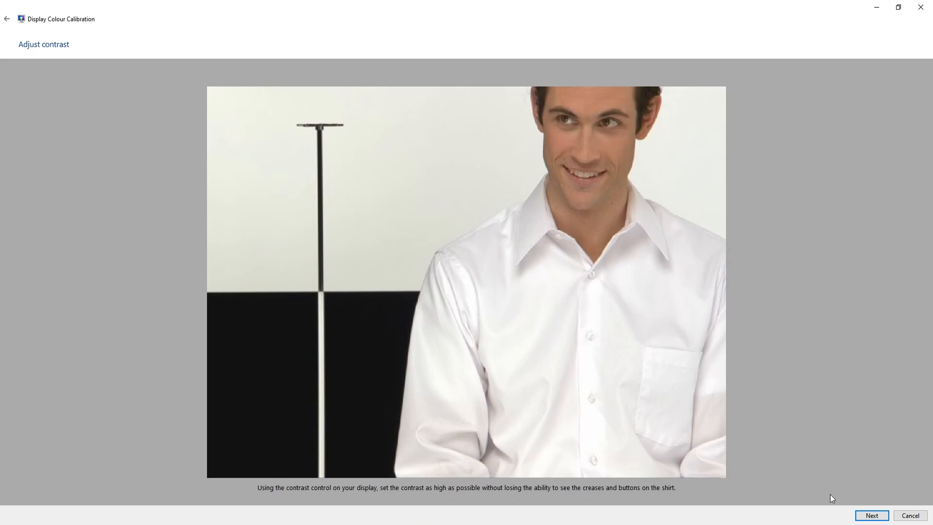
{"action": "left_click", "coordinate": [874, 514]}
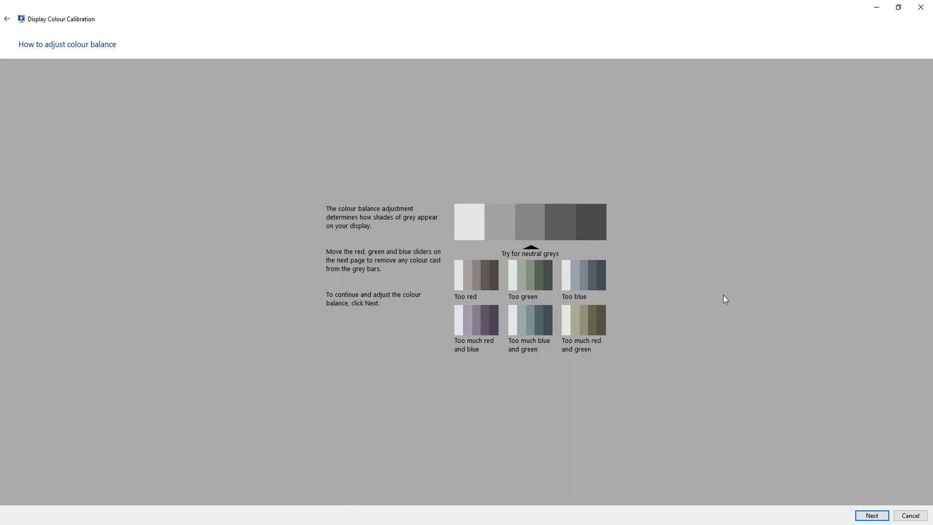
{"action": "mouse_move", "coordinate": [720, 300]}
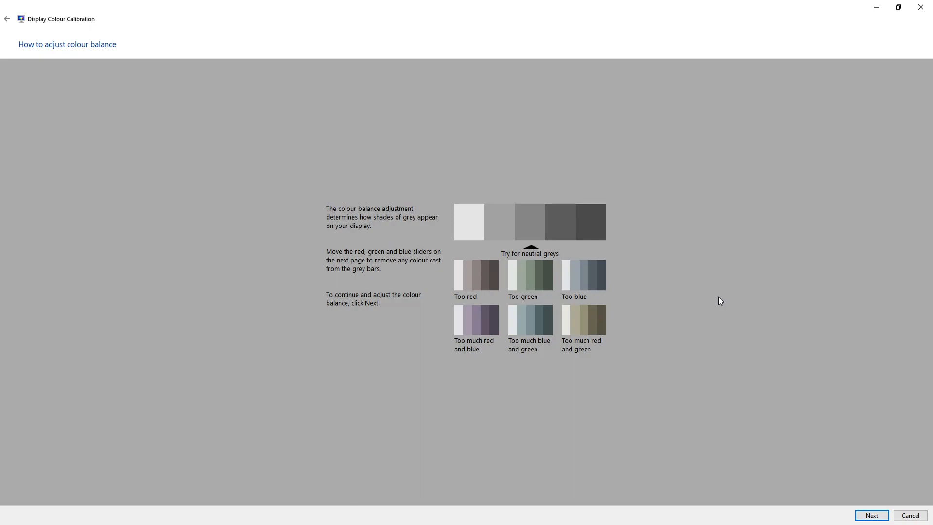
{"action": "left_click", "coordinate": [876, 514]}
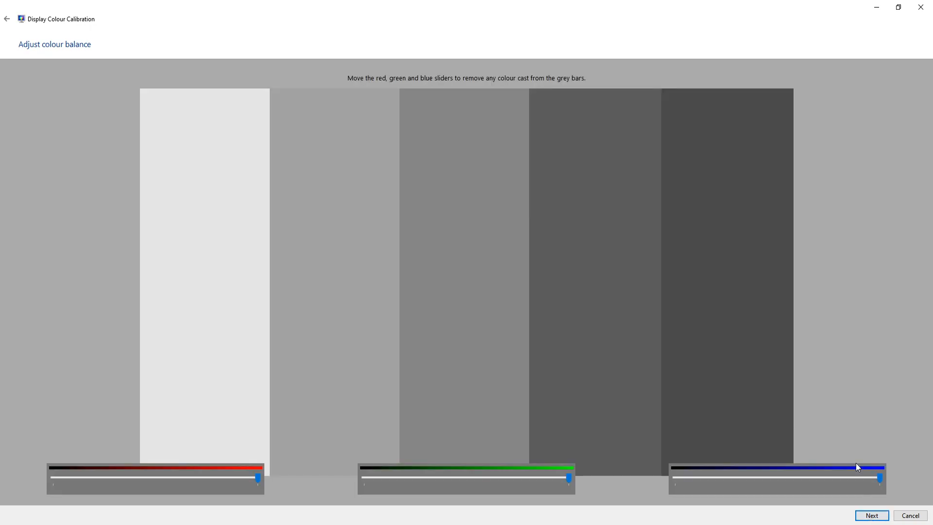
{"action": "mouse_move", "coordinate": [843, 330]}
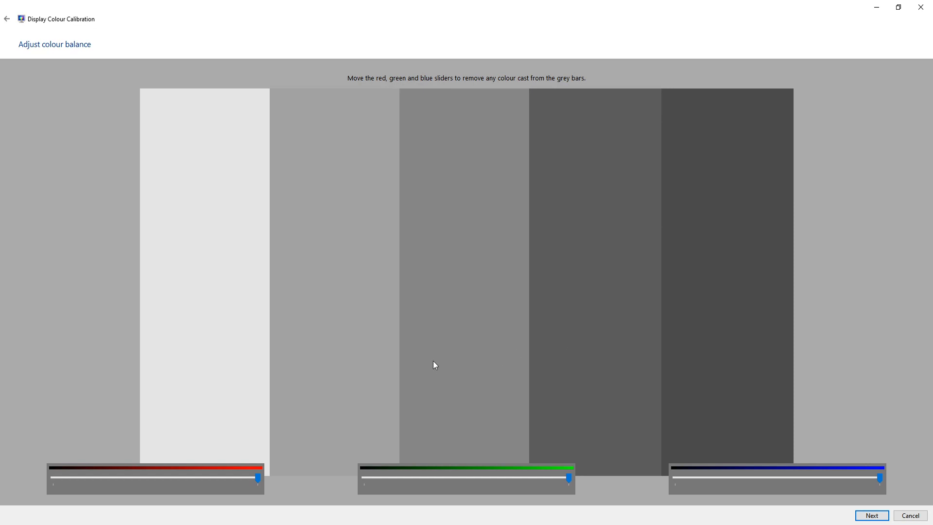
{"action": "mouse_move", "coordinate": [874, 515]}
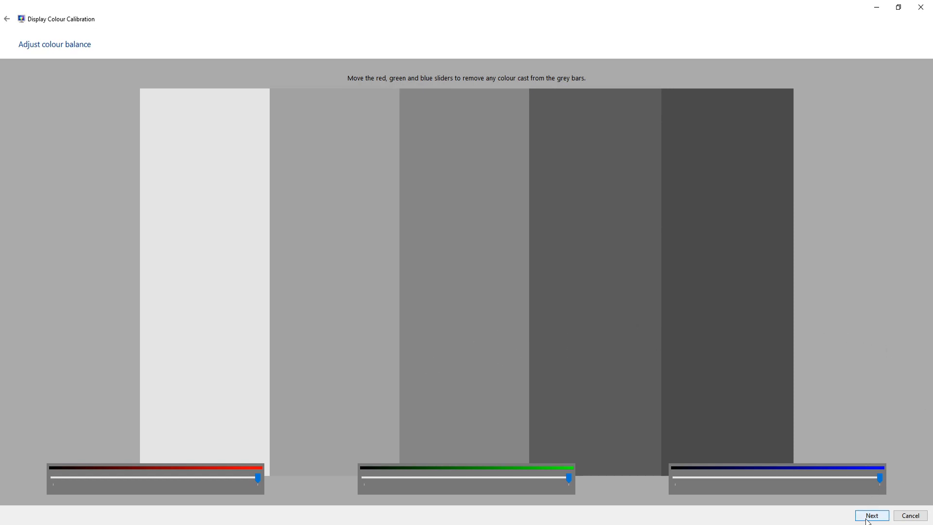
{"action": "left_click", "coordinate": [874, 514]}
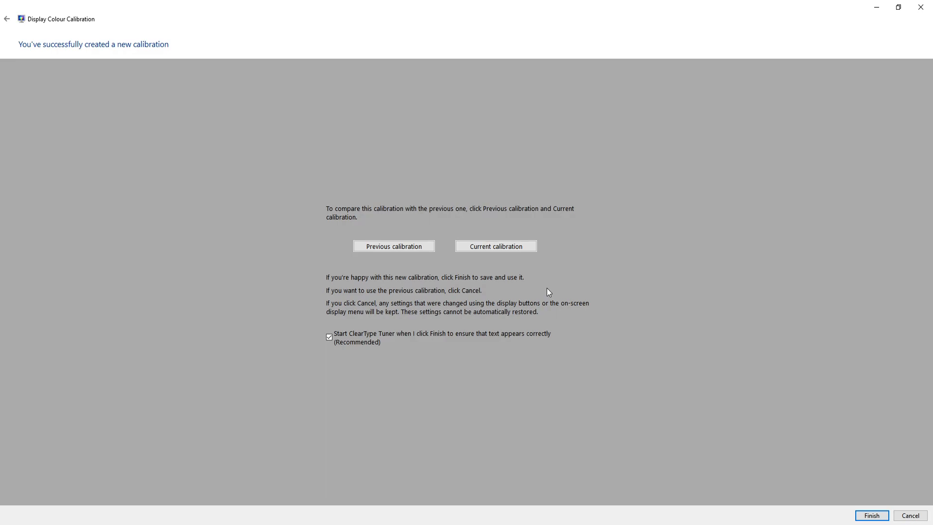
Compare previous and current calibrations, then untick Start ClearType Tuner
{"action": "left_click", "coordinate": [393, 246]}
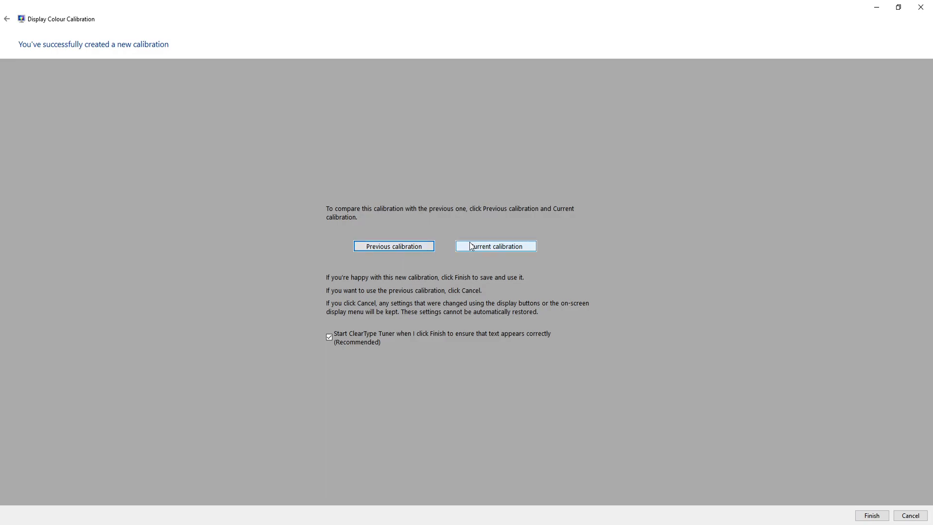
{"action": "left_click", "coordinate": [495, 246]}
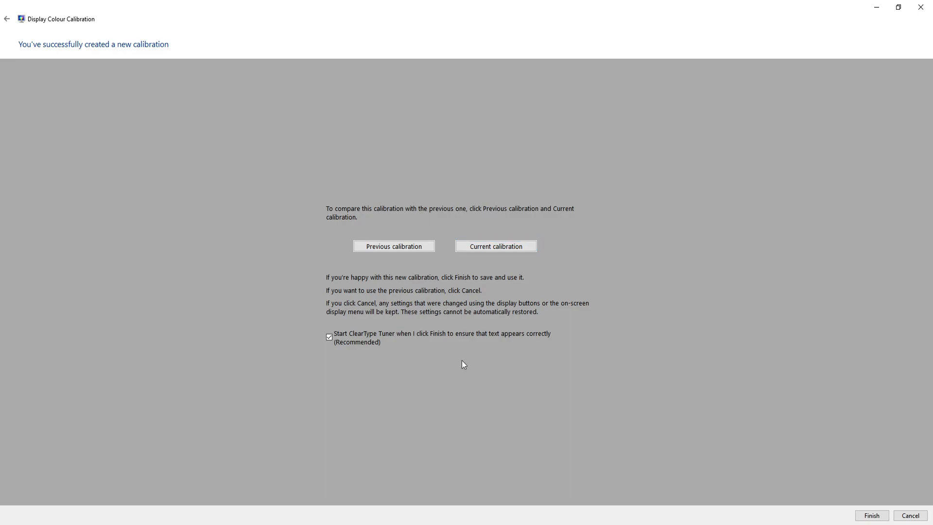
{"action": "mouse_move", "coordinate": [633, 315]}
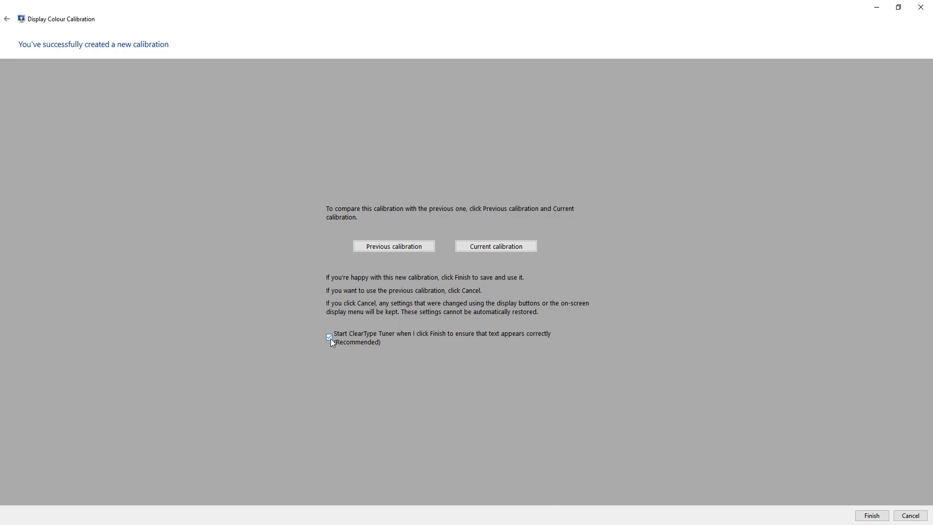
{"action": "left_click", "coordinate": [329, 337]}
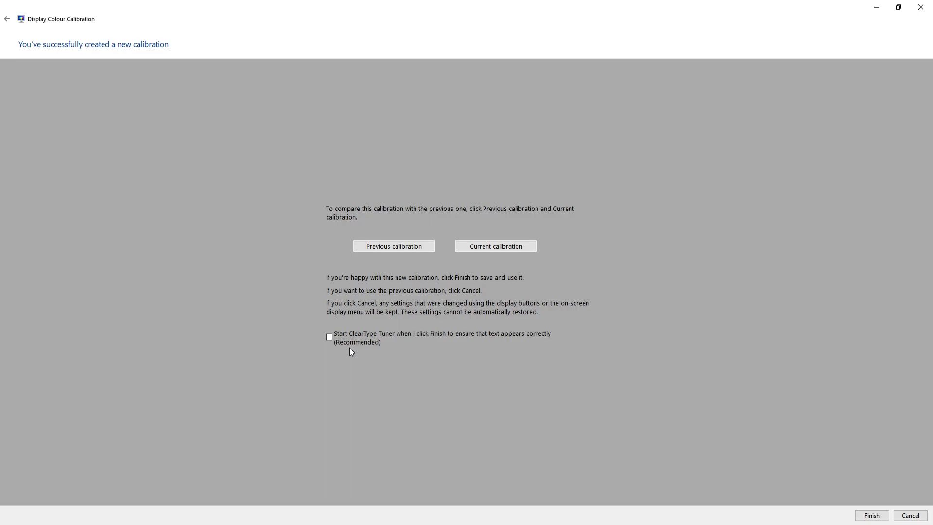
{"action": "mouse_move", "coordinate": [408, 368]}
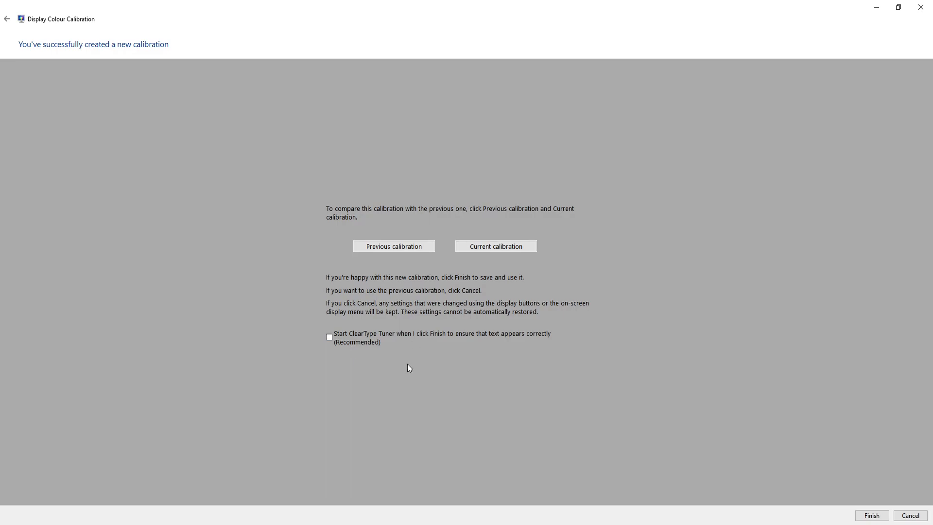
{"action": "mouse_move", "coordinate": [505, 397]}
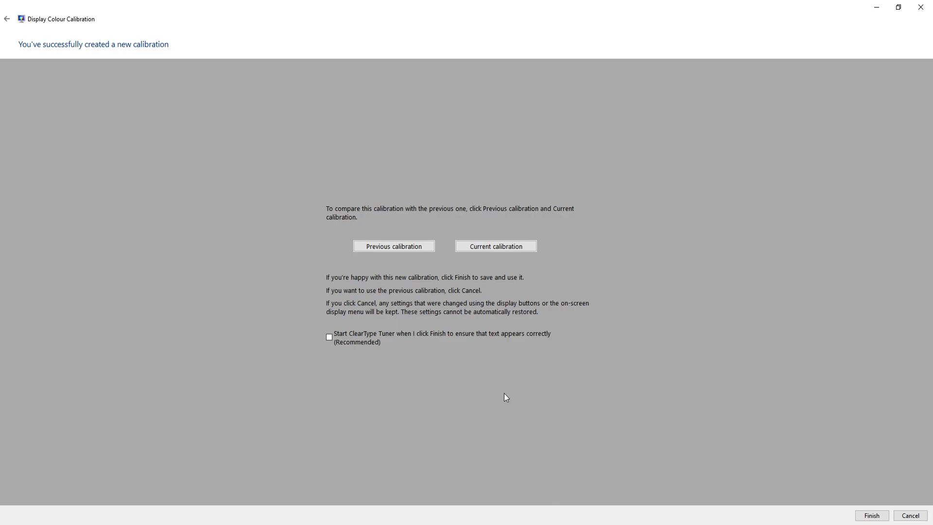
{"action": "mouse_move", "coordinate": [812, 476]}
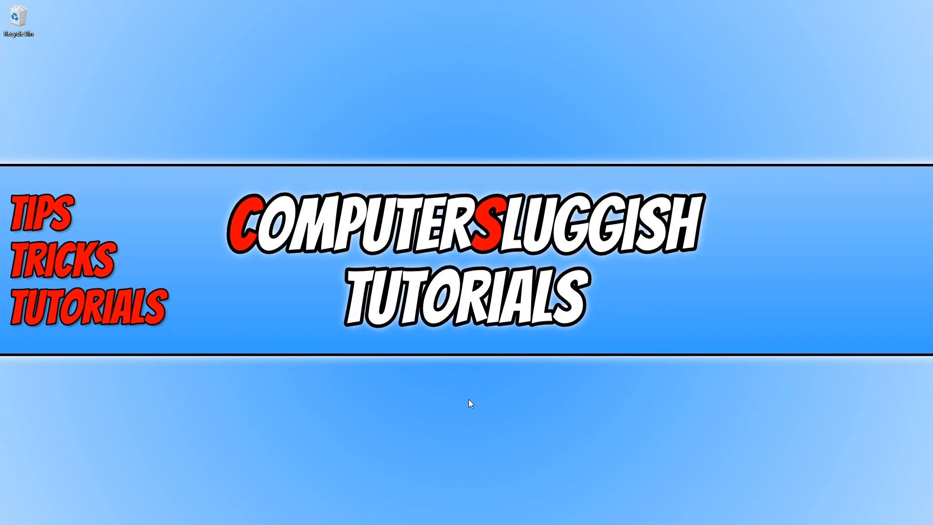
{"action": "mouse_move", "coordinate": [492, 328]}
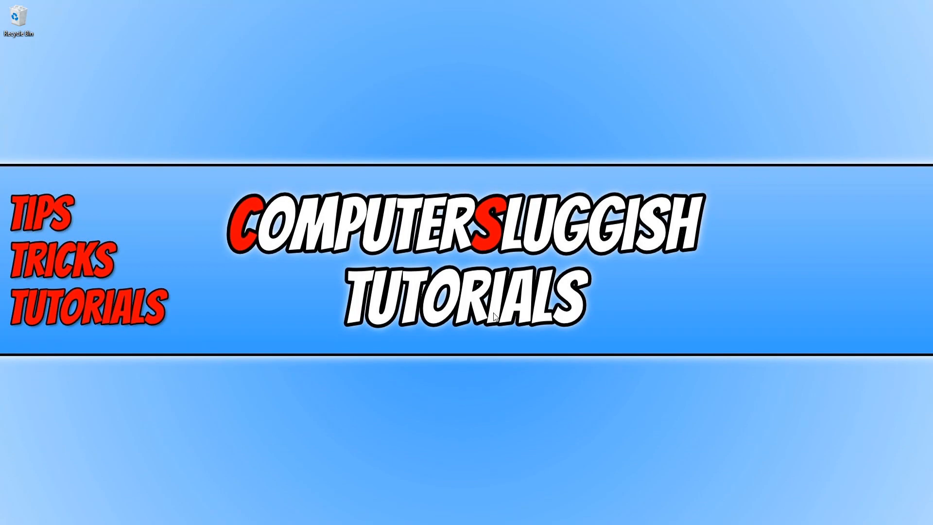